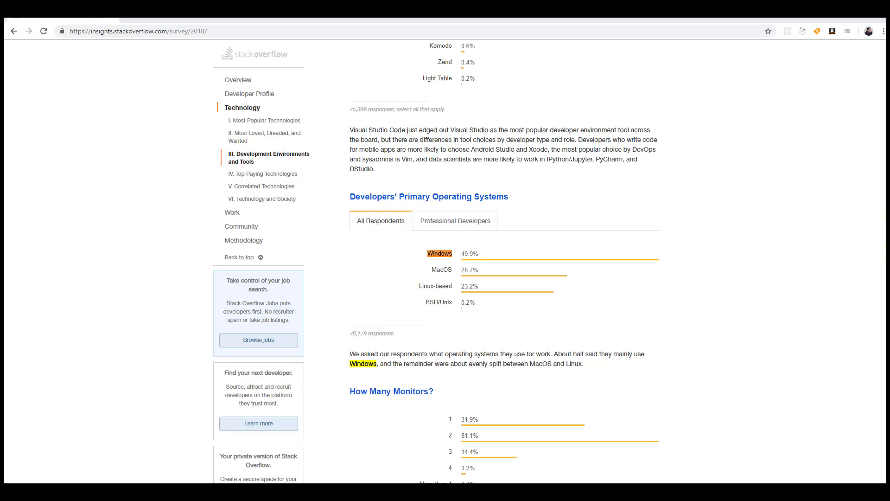
mouse_move(859, 229)
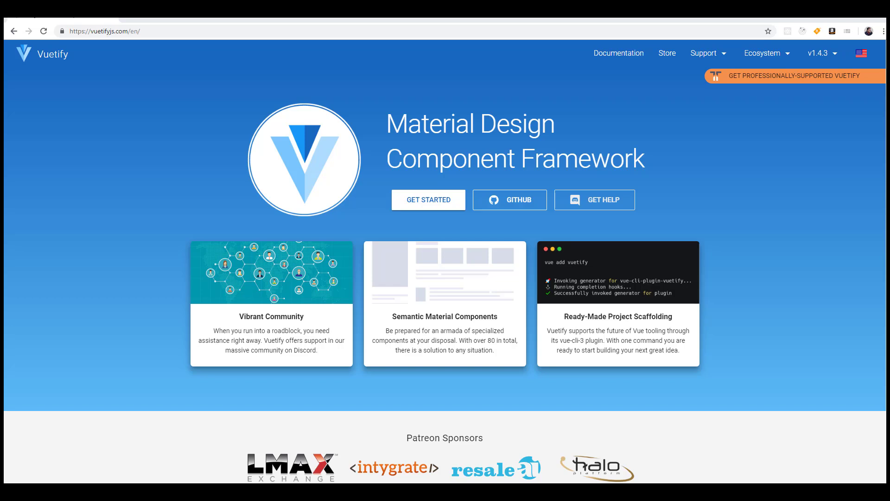
mouse_move(840, 345)
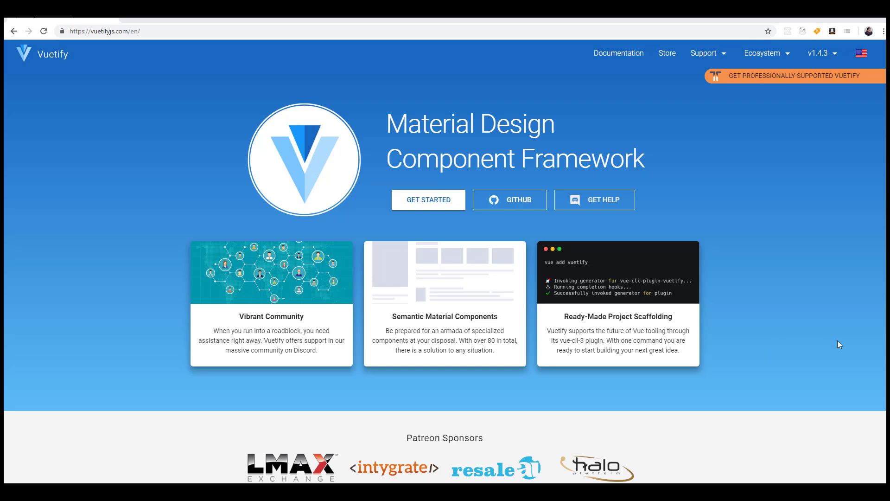
mouse_move(840, 345)
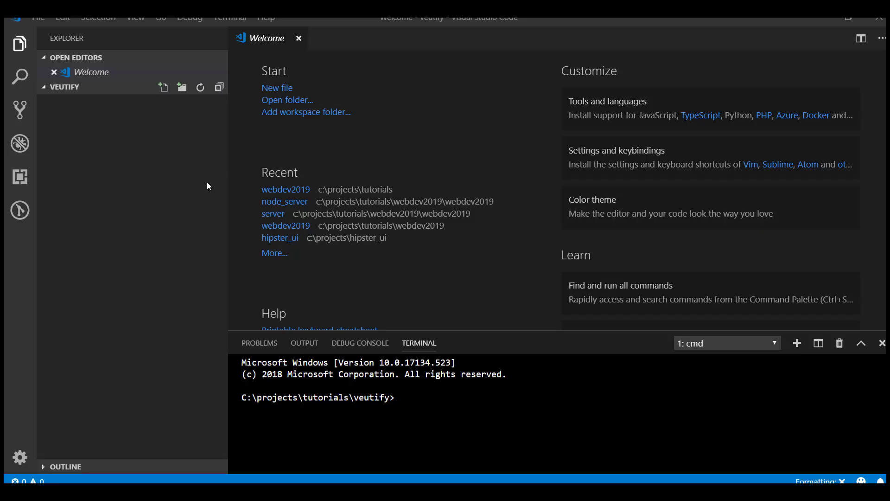
mouse_move(137, 138)
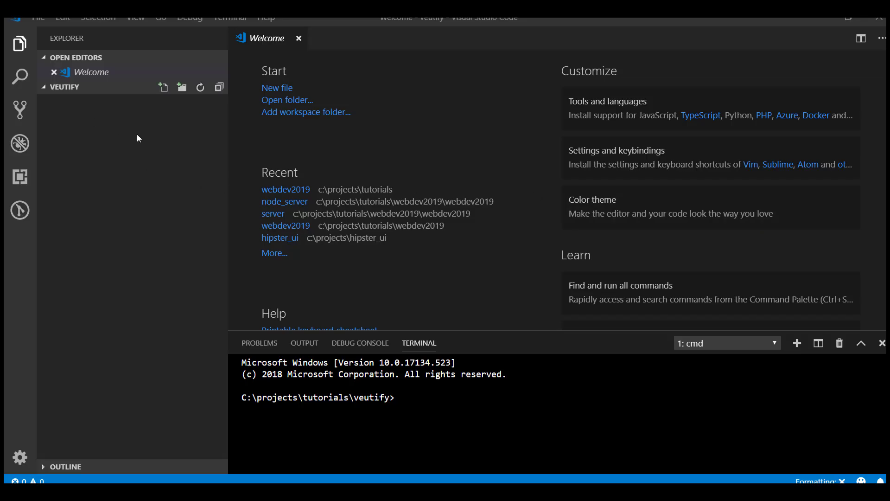
mouse_move(65, 99)
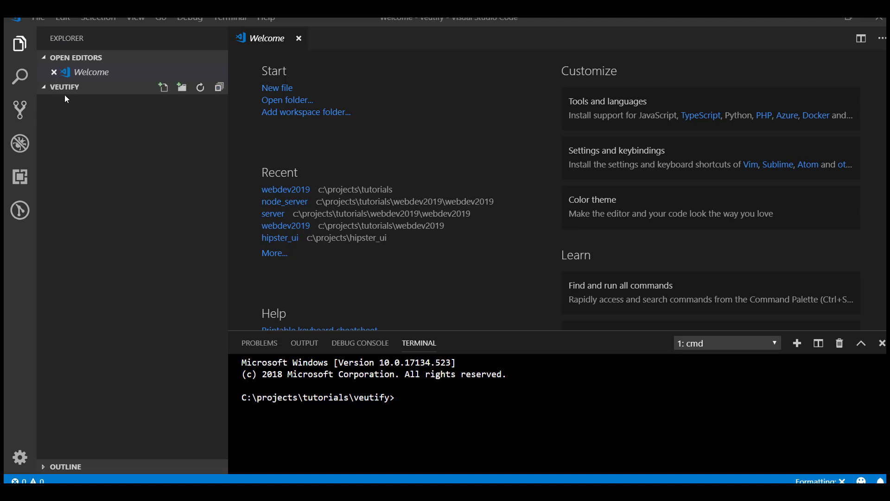
mouse_move(254, 213)
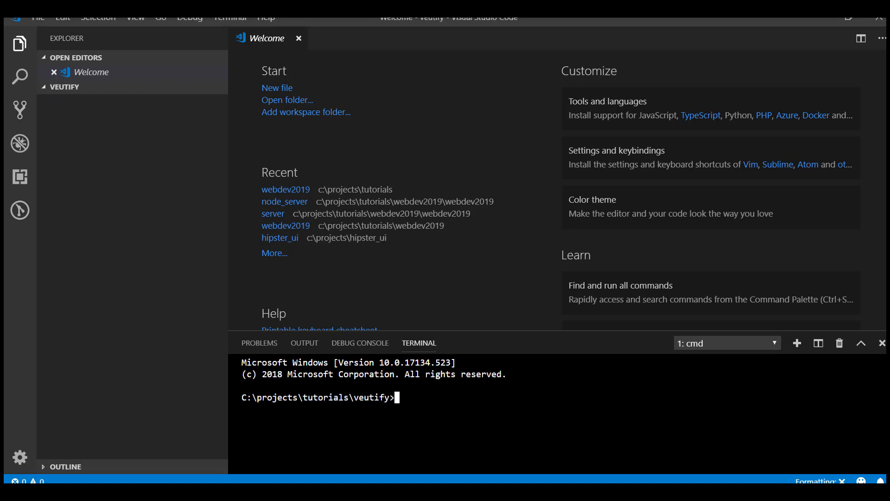
text(npm inswtall)
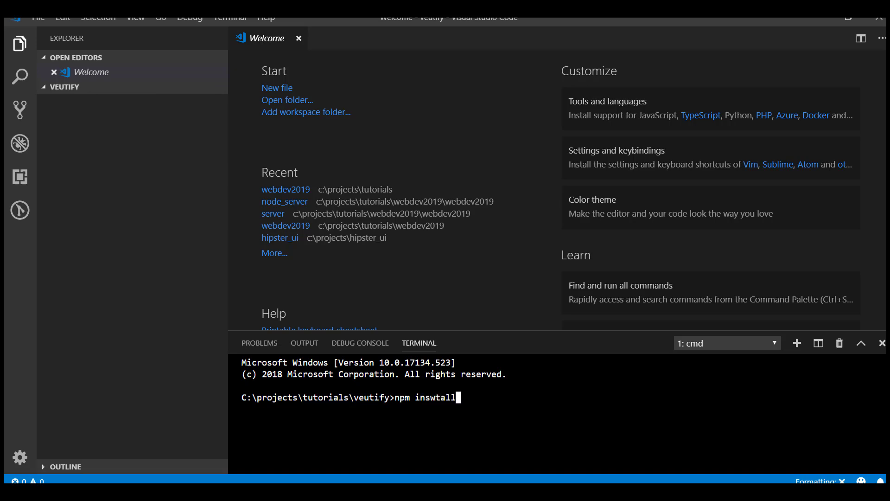
text(install)
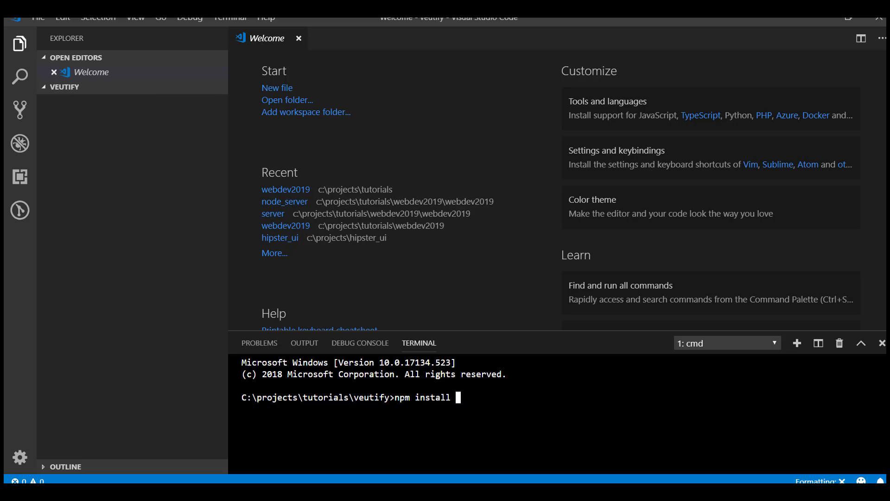
text(-g)
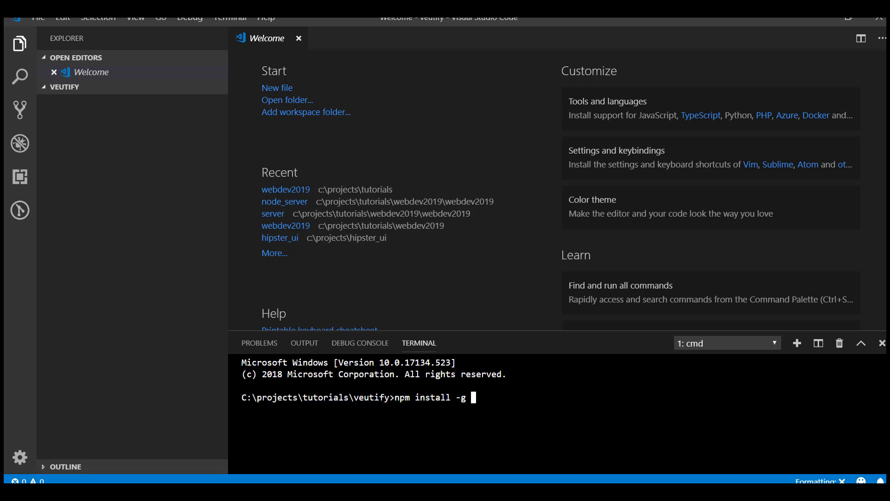
text(@)
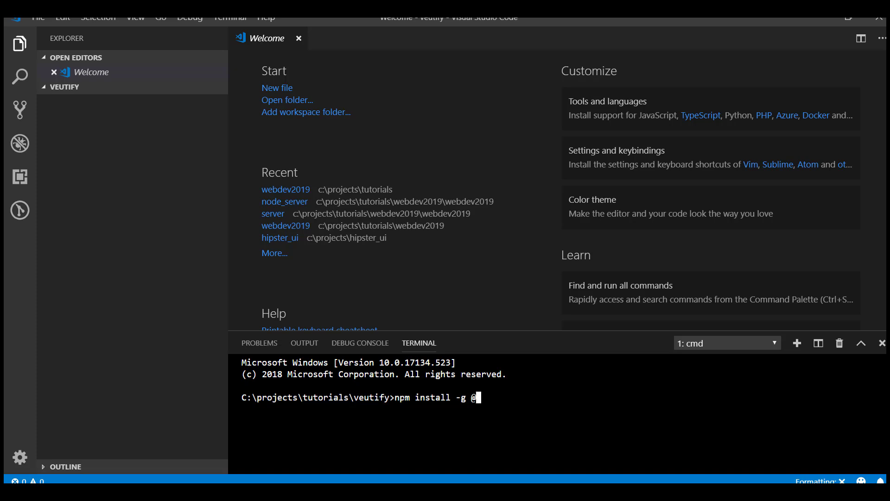
text(vue)
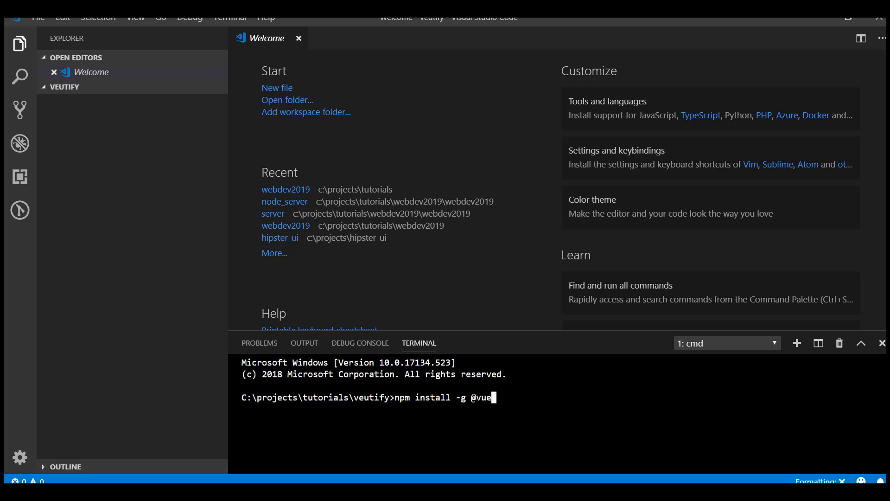
text(/cli)
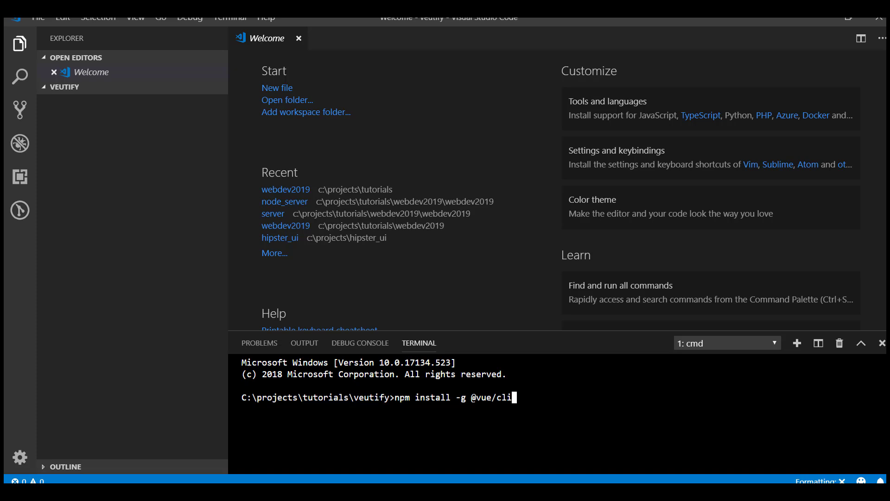
key(Return)
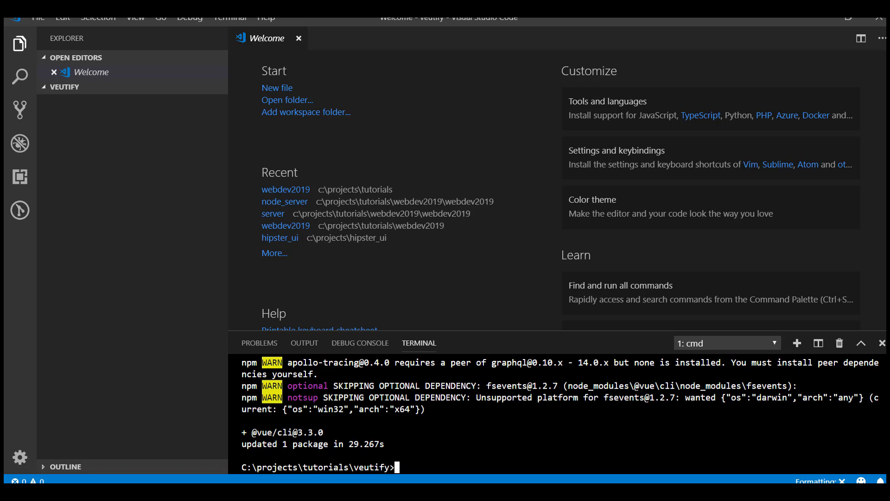
- Run 'vue create music' and accept the default preset to scaffold the project
text(vue c)
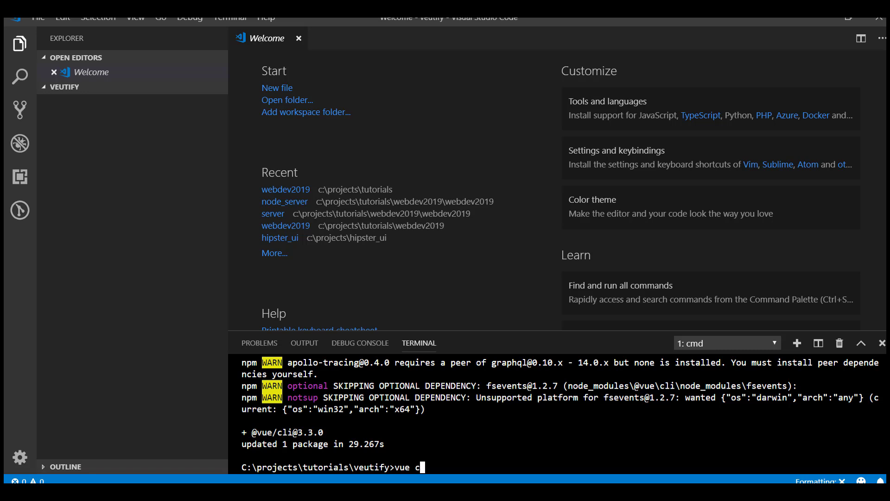
text(reate musi)
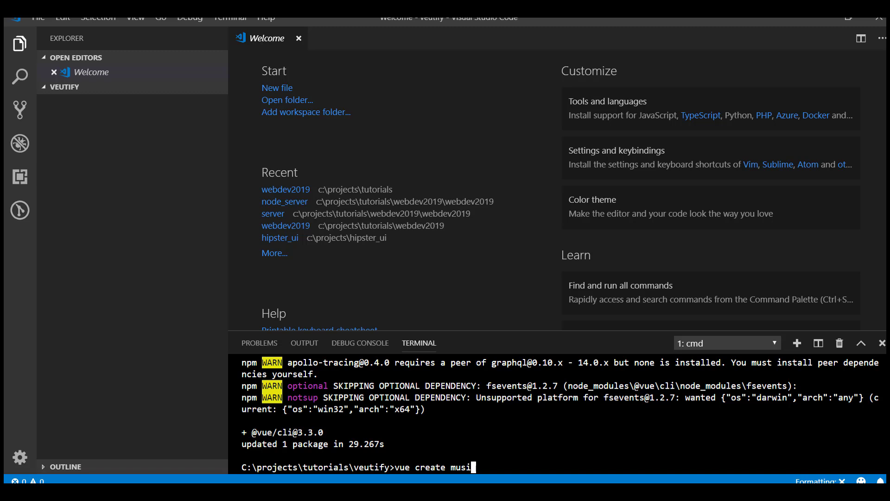
key(Return)
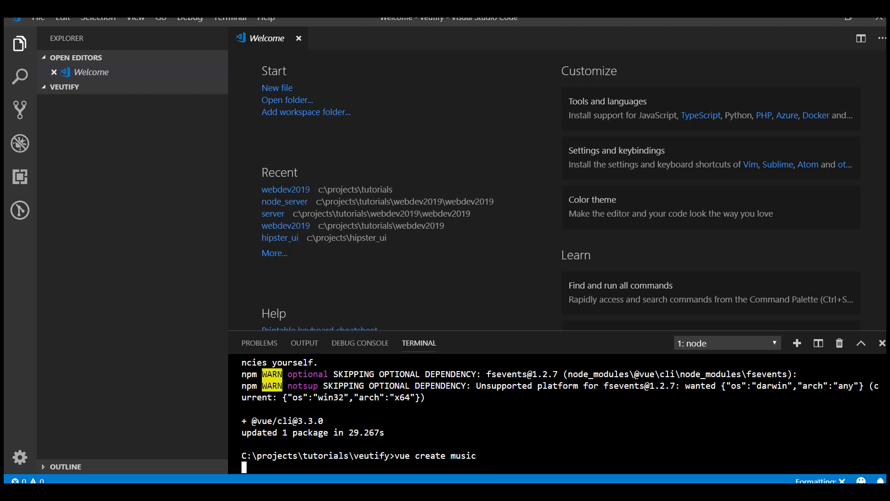
key(Return)
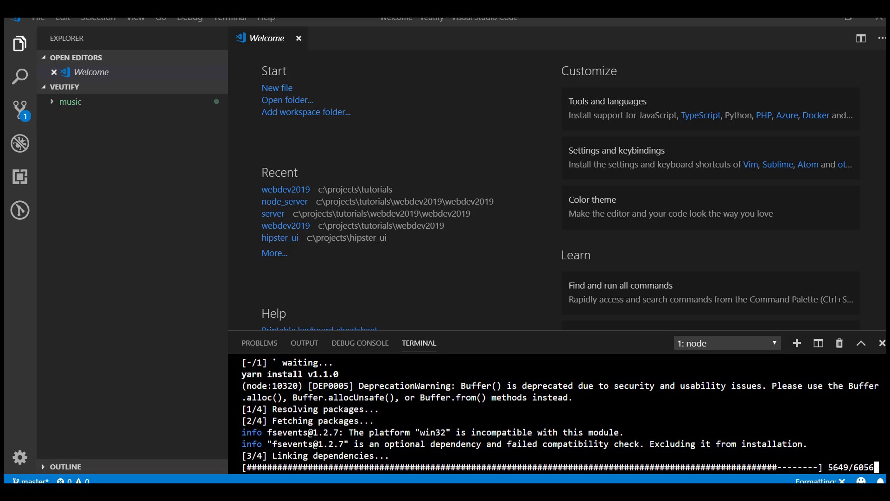
- Browse the music project's src and public folders and open index.html
click(70, 102)
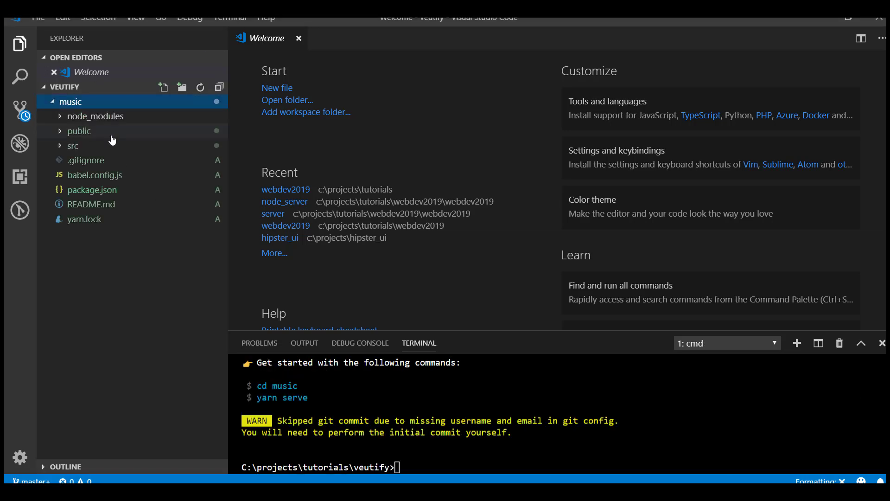
click(72, 146)
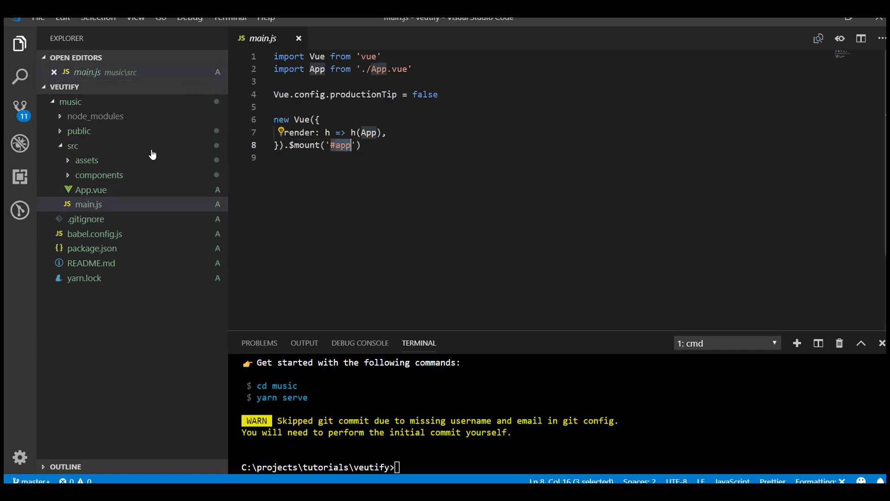
click(80, 131)
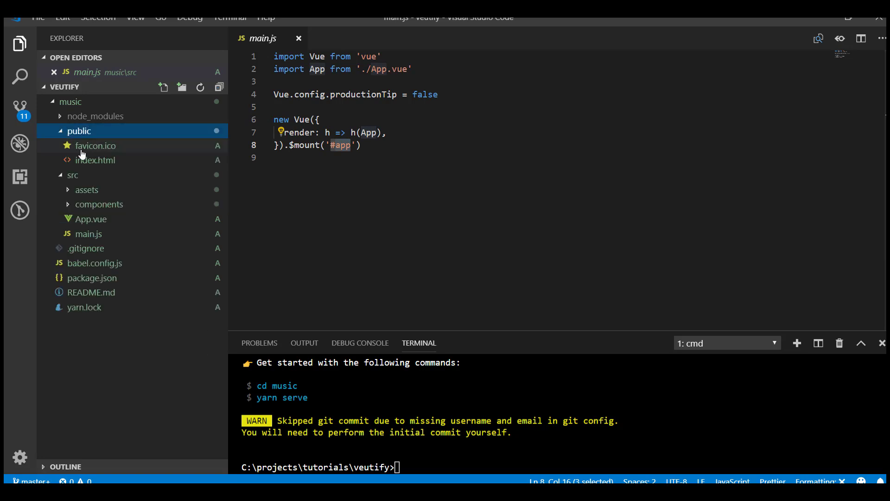
click(94, 159)
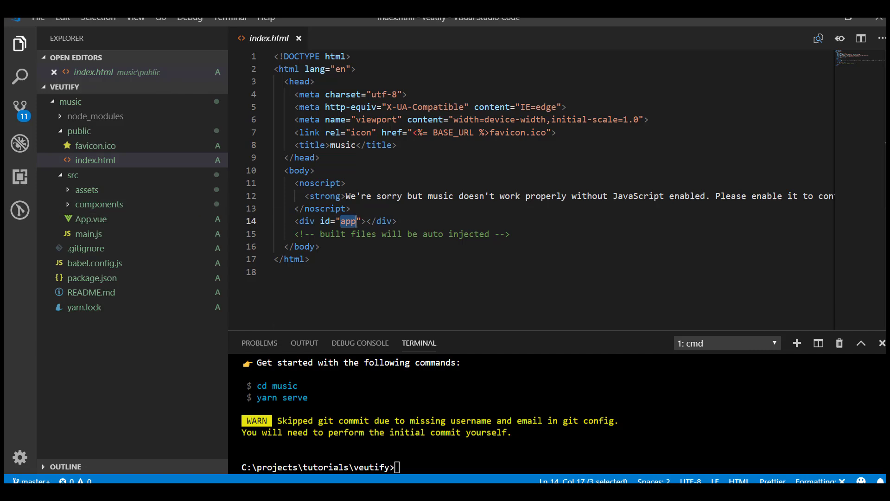
- Edit the mount div id, restore it to 'app', and start a 'v' command in the terminal
text(vud)
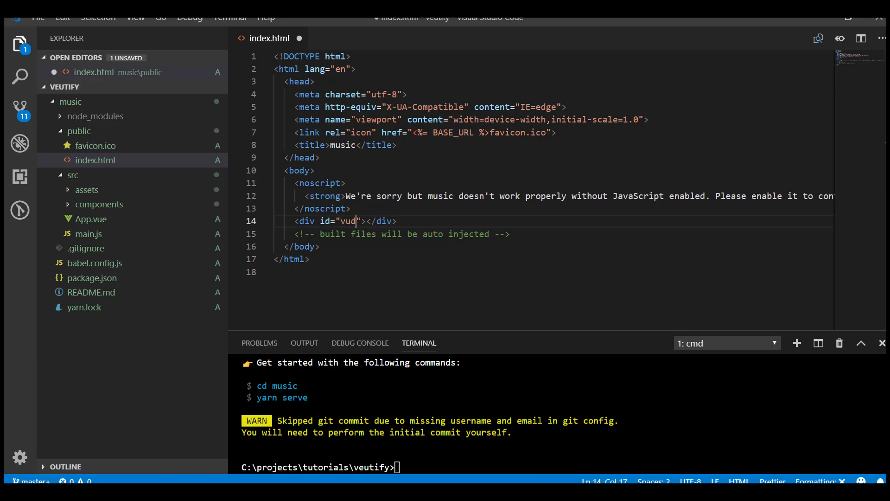
text(app)
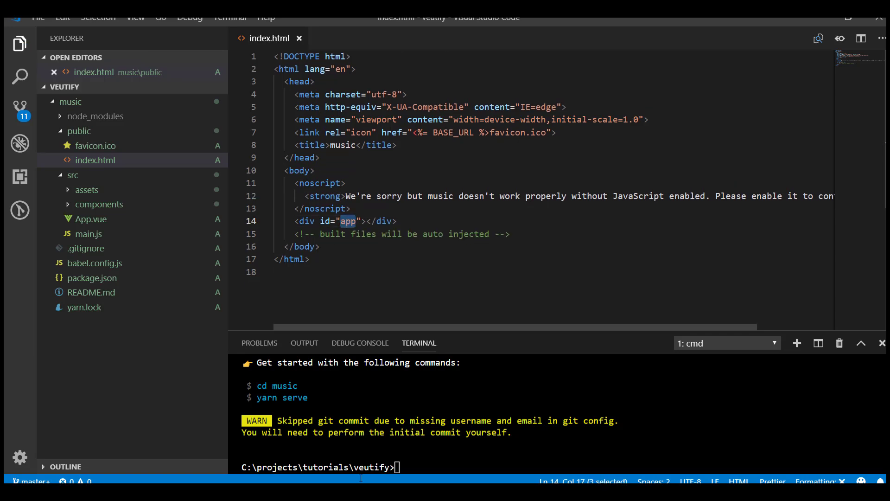
text(v)
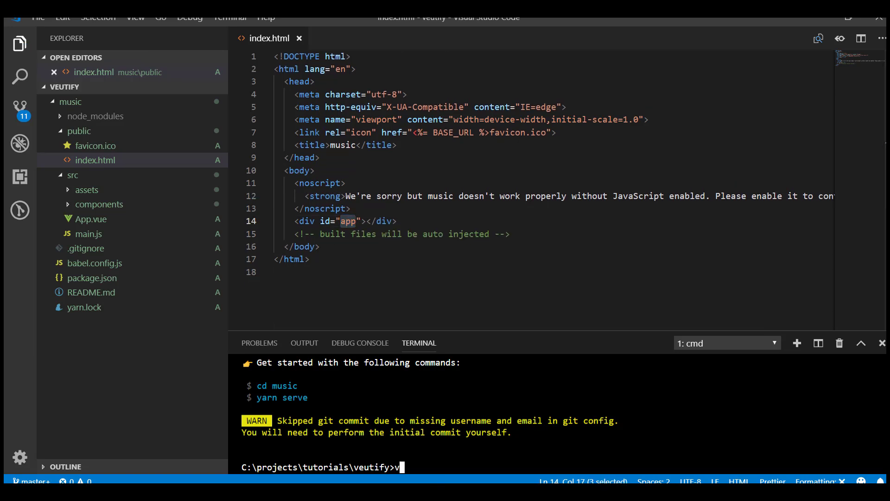
- Run 'vue add veutify', which fails with a yarn 'Not found' error and yarn-error.log
text(ue add)
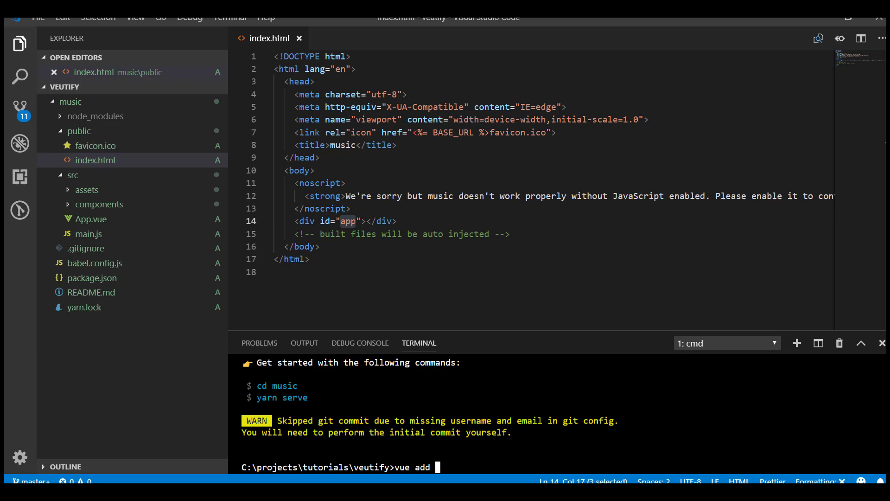
text(ve)
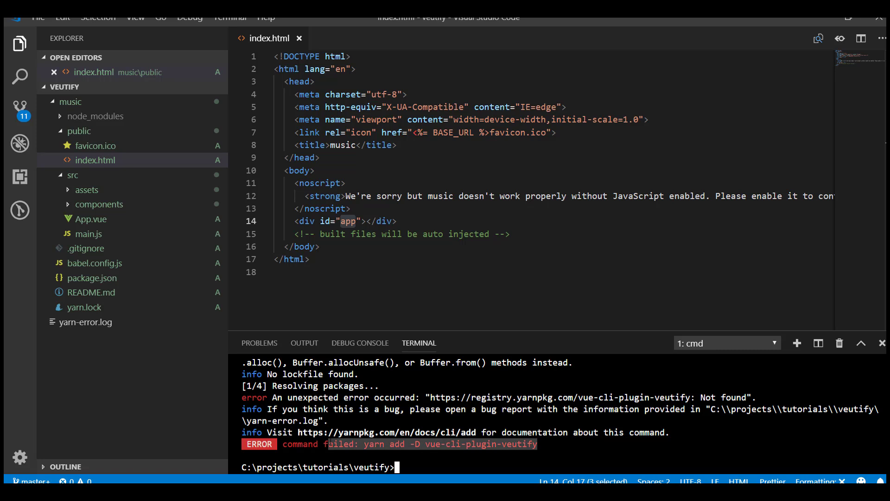
mouse_move(384, 439)
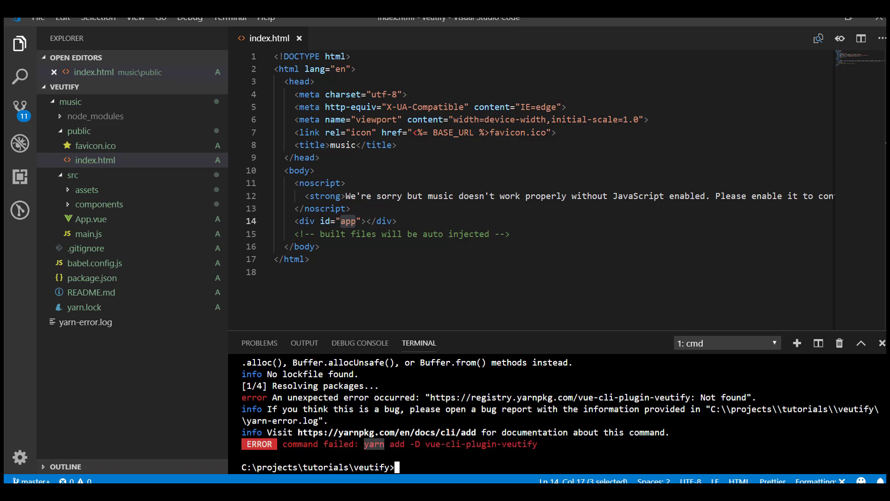
mouse_move(737, 409)
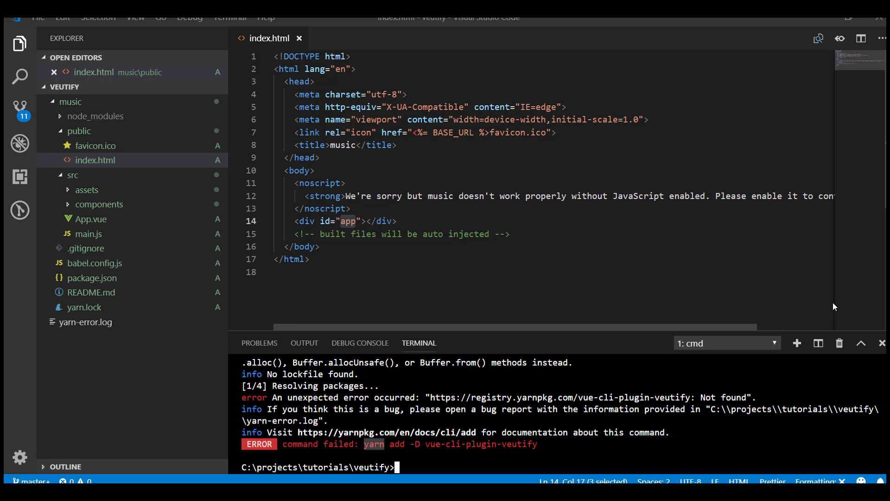
mouse_move(858, 307)
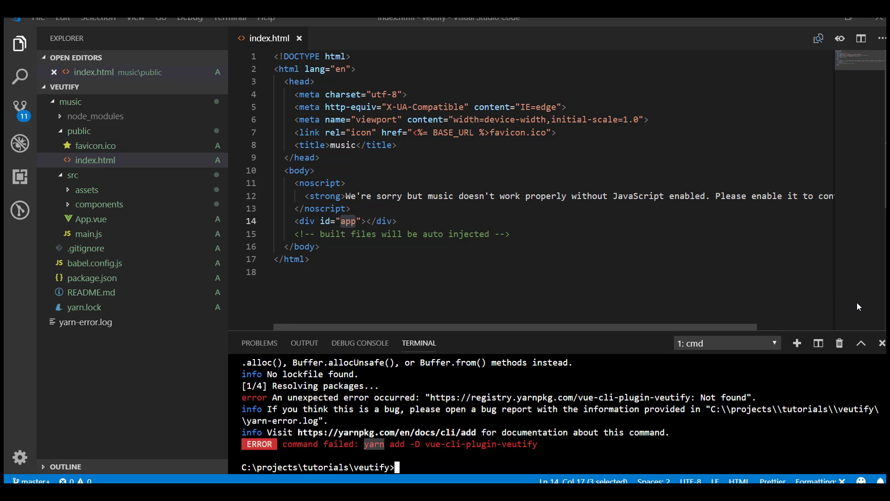